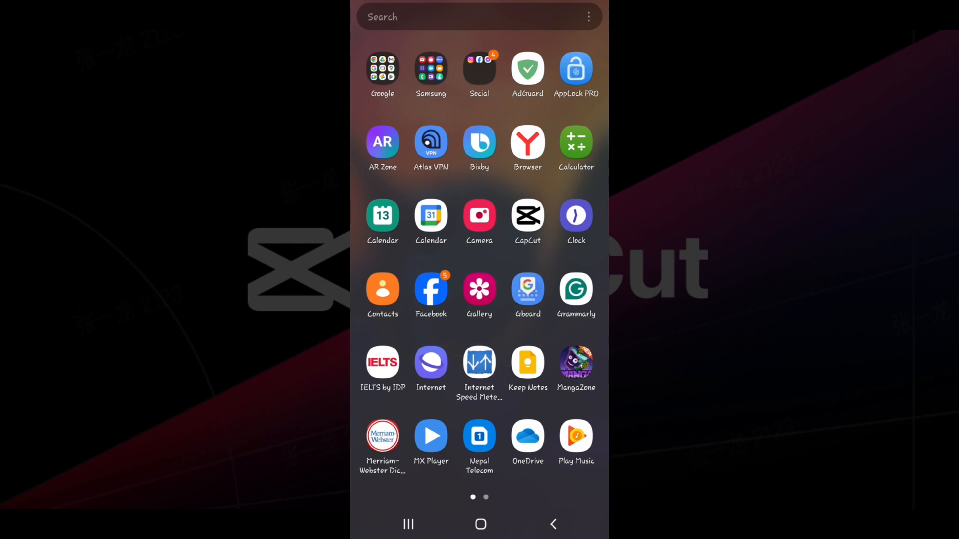
# Launch CapCut from the app drawer to reach its editing home screen.
pyautogui.click(527, 218)
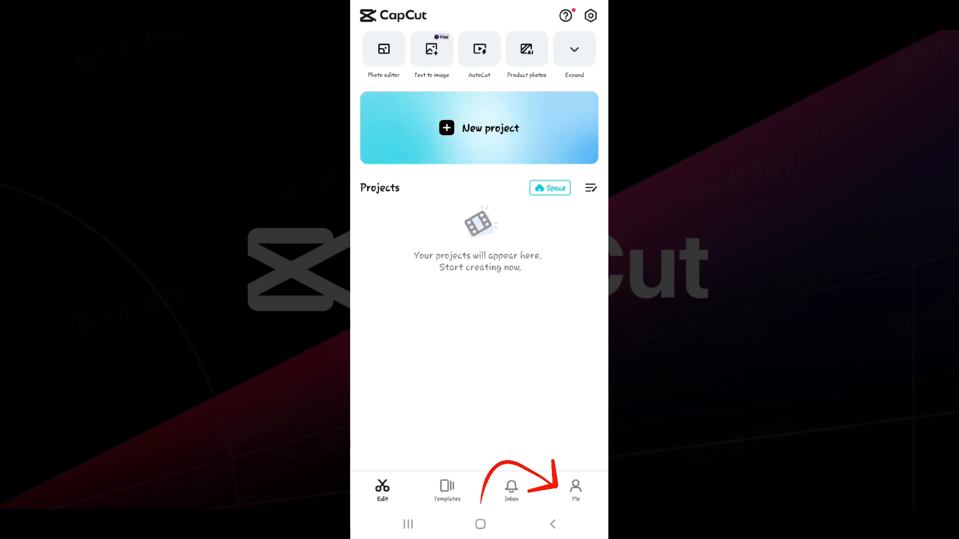
# Go to the Me profile page showing follower counts and trending creators.
pyautogui.click(575, 489)
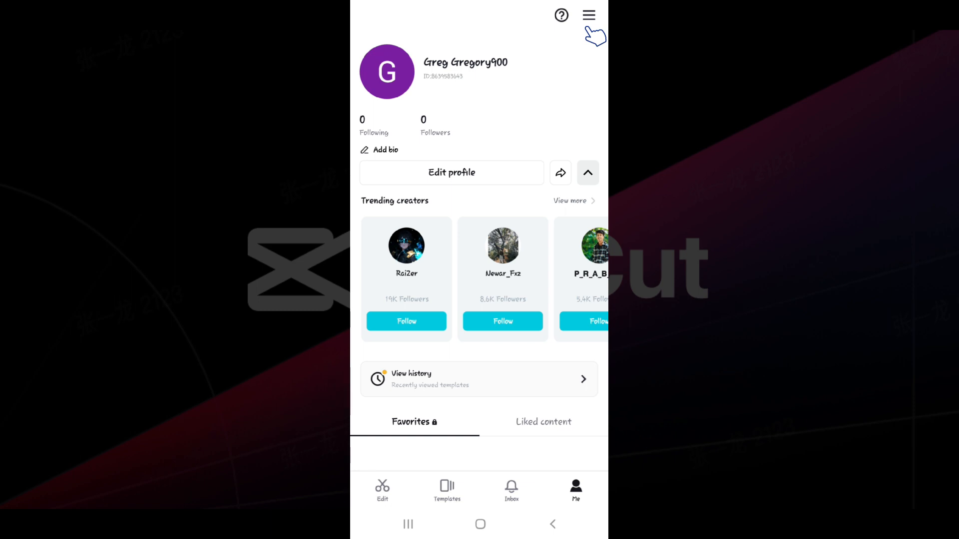
# Reach the Manage accounts page via the profile options menu.
pyautogui.click(588, 15)
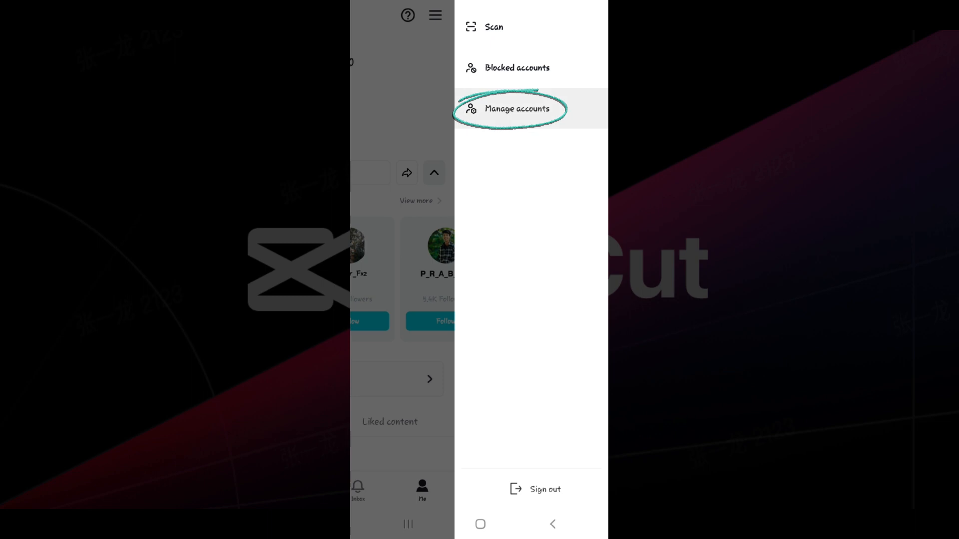
pyautogui.click(515, 109)
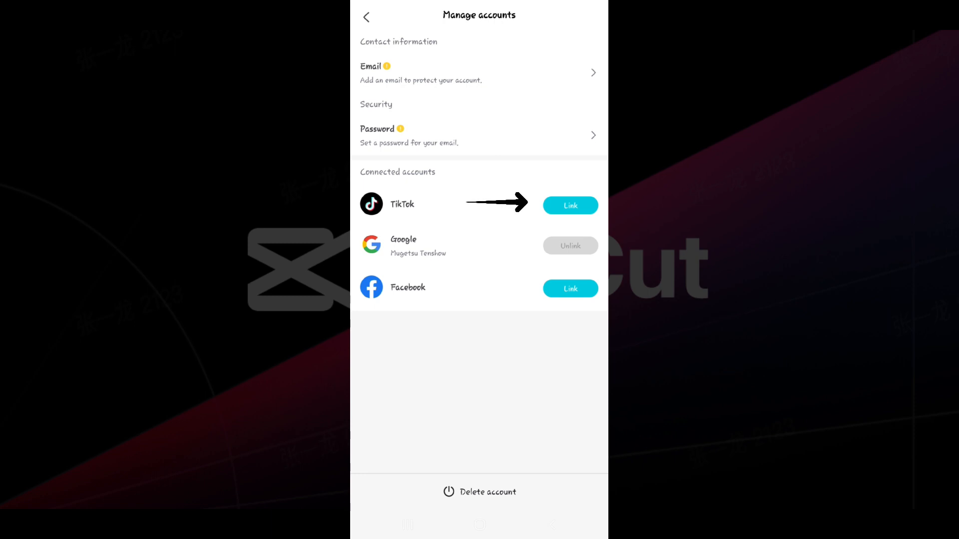
# Link the TikTok account by authorizing CapCut access on TikTok's permission screen.
pyautogui.click(568, 205)
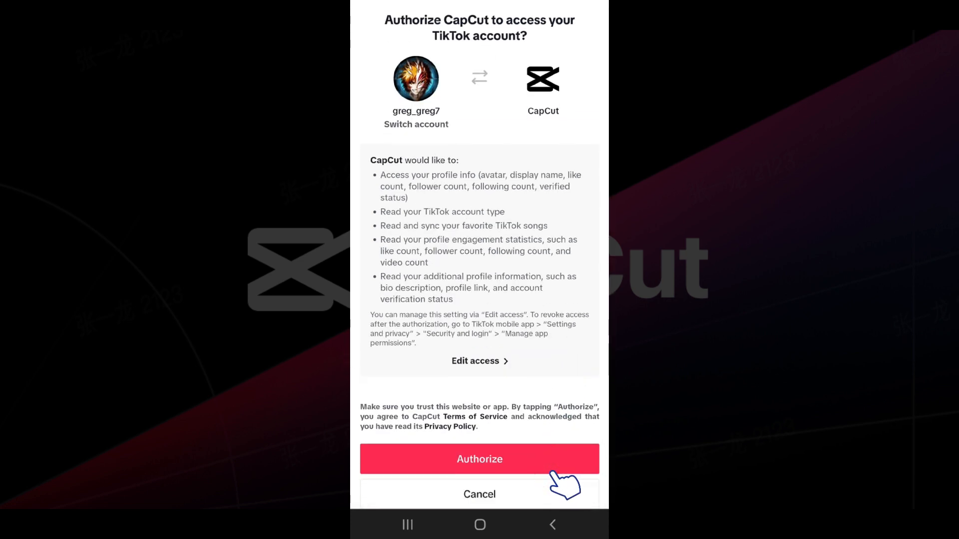
pyautogui.click(478, 459)
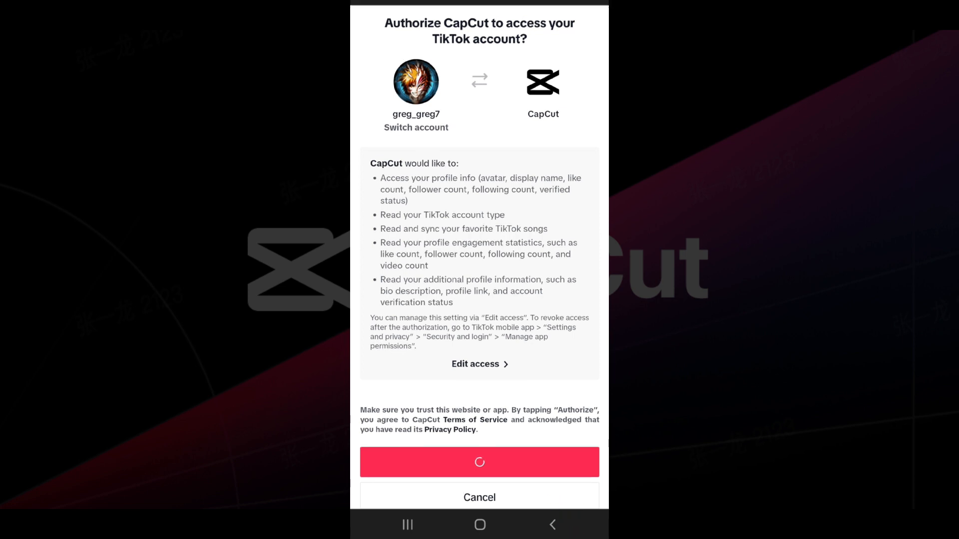
pyautogui.click(480, 461)
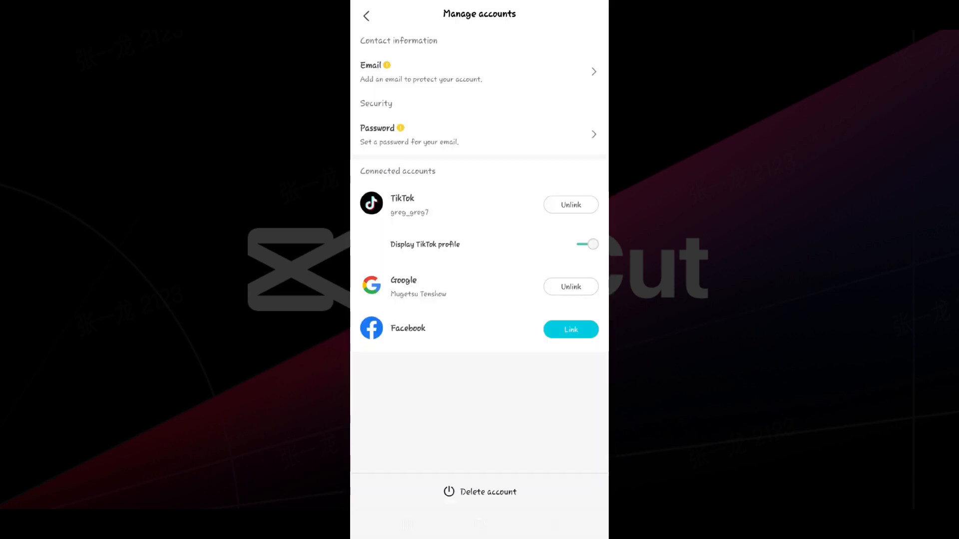